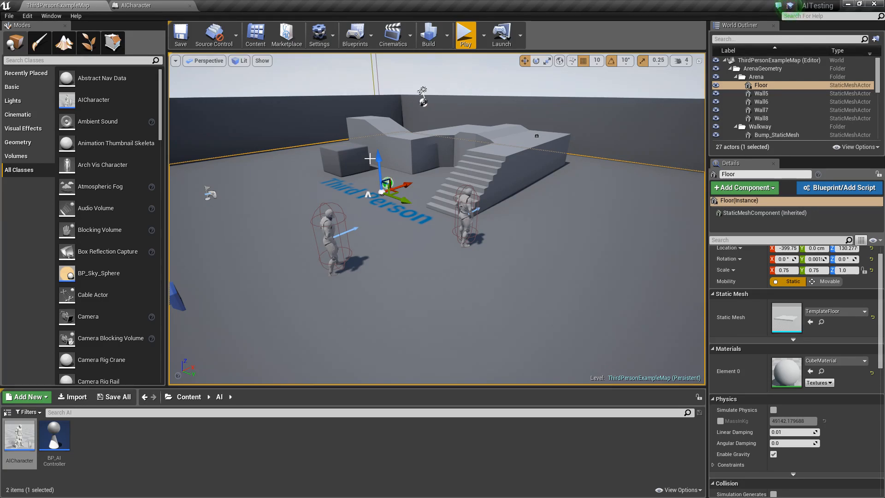
mouse_move(456, 237)
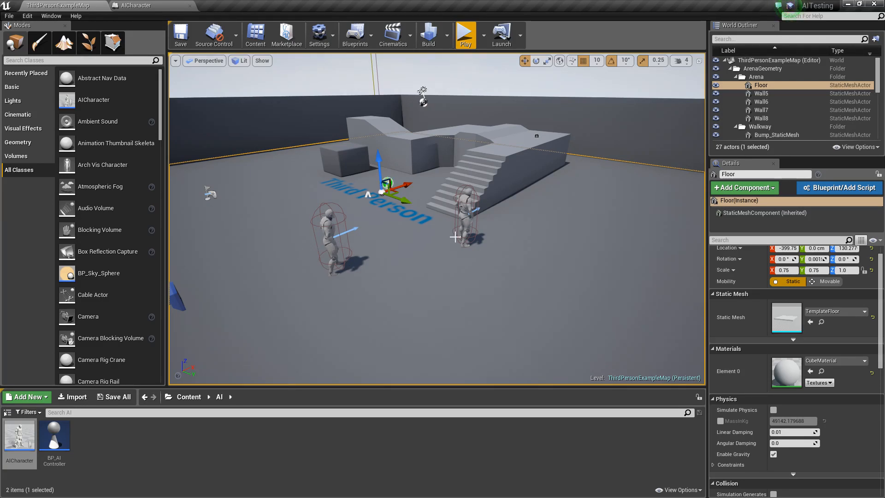
mouse_move(518, 224)
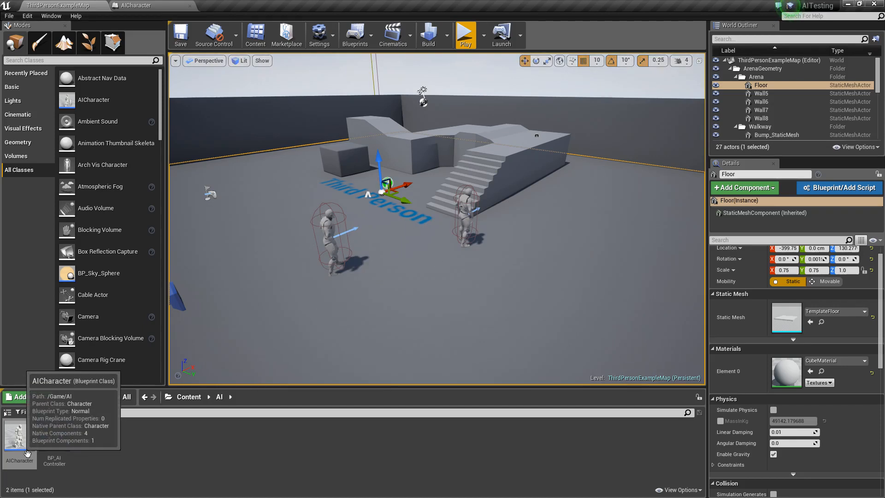
Open the AICharacter blueprint and rename the MoveToRandomLocation custom event to Roam.
left_click(136, 5)
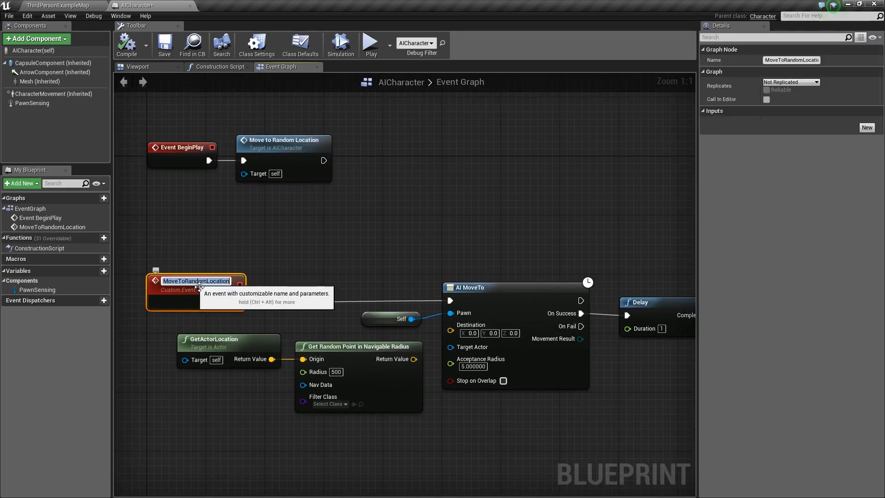
type("Roam")
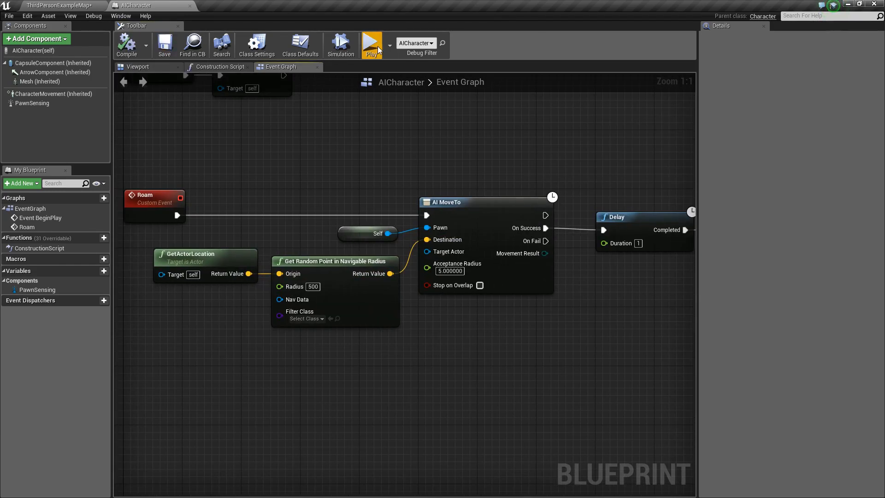
left_click(371, 45)
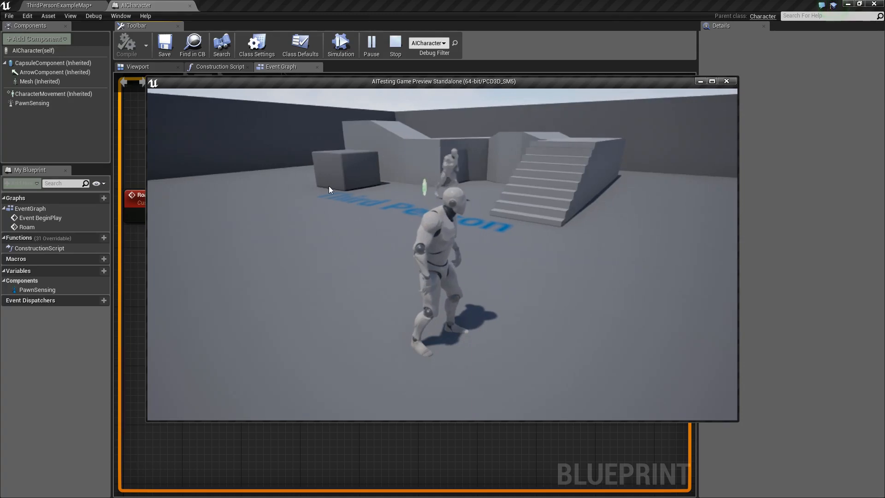
left_click(395, 45)
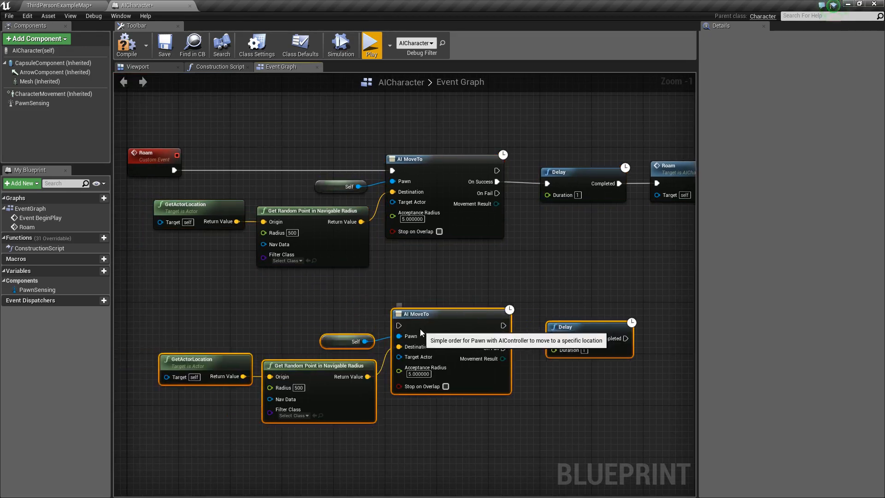
Add a custom event named ChasePlayer to start the duplicated movement nodes.
right_click(237, 309)
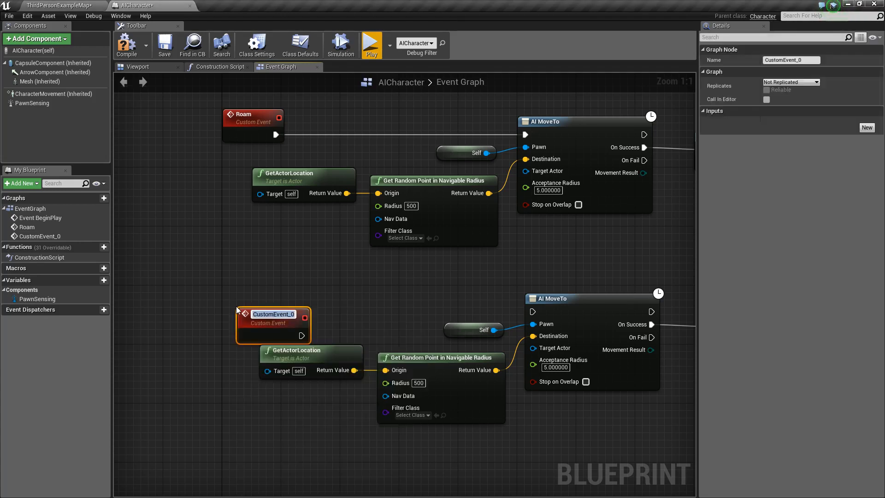
type("Chase")
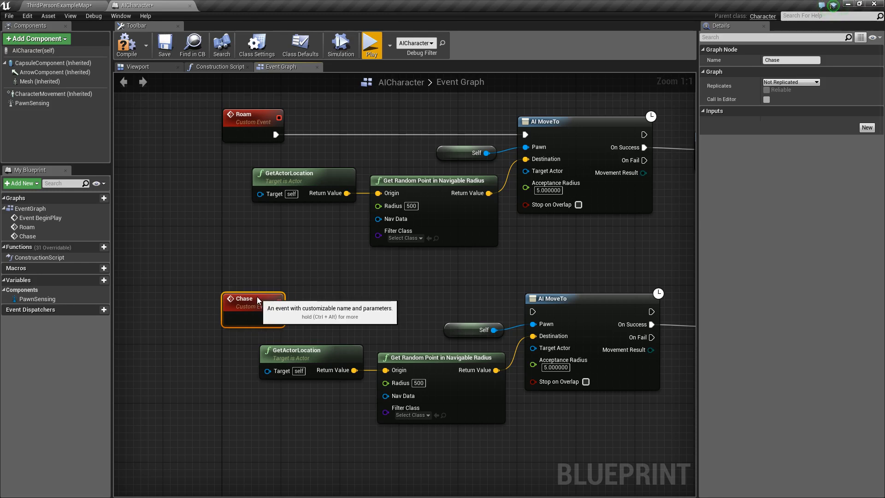
double_click(244, 299)
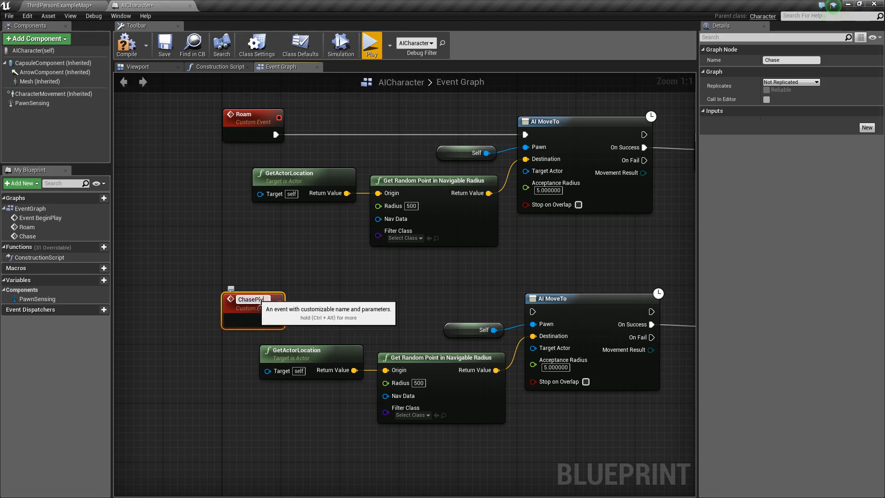
type("ChasePlayer")
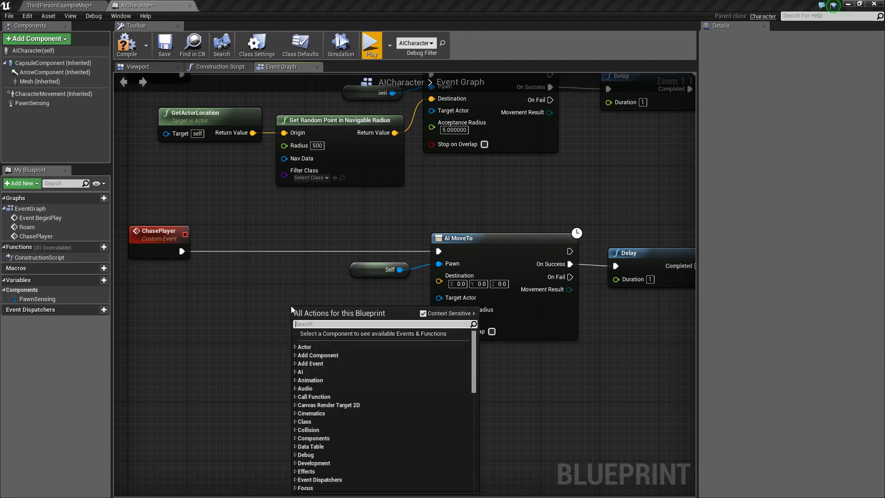
Add Get Player Character and wire its Return Value into AI MoveTo's Target Actor.
type("get player")
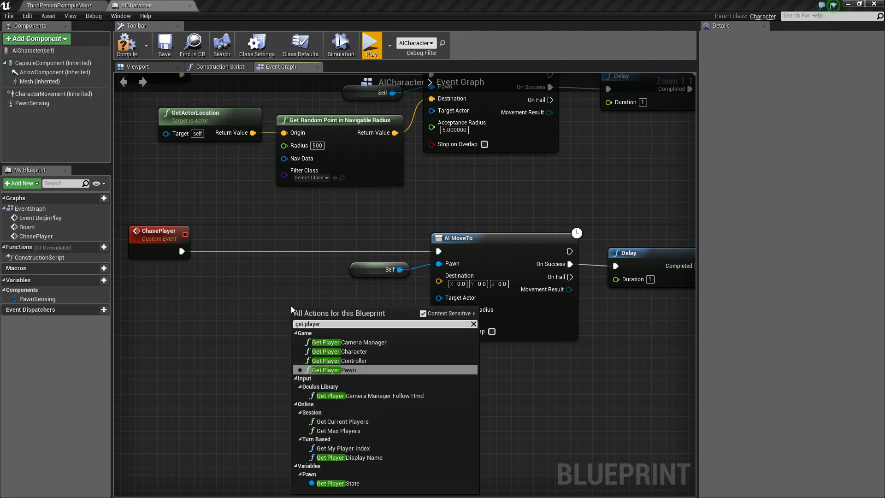
left_click(345, 351)
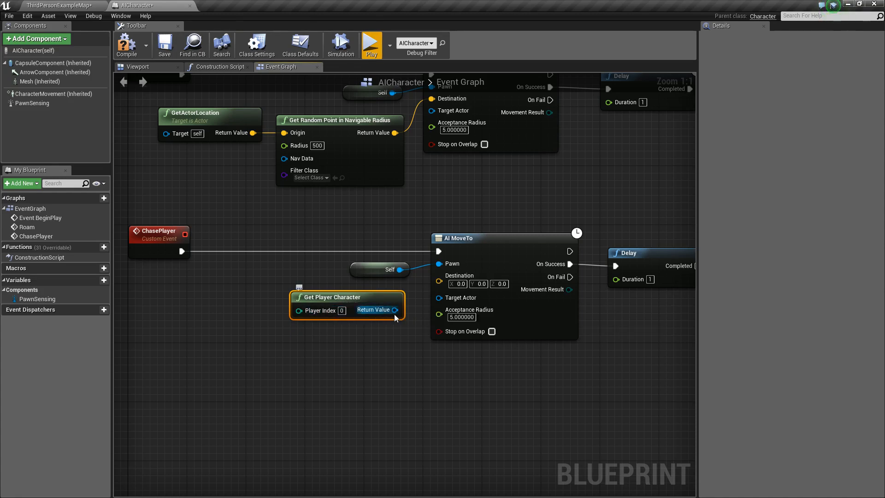
left_click_drag(394, 310, 438, 297)
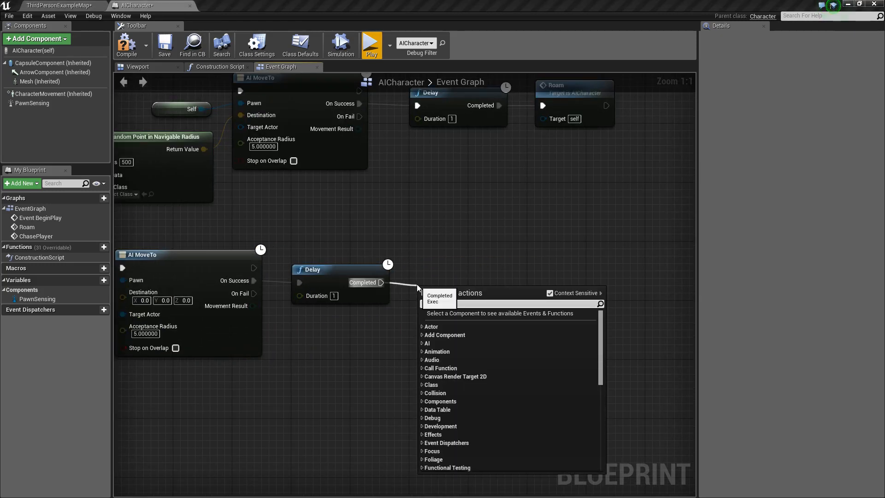
Add a Chase Player call after the Delay and detach the Roam call, moving it aside.
left_click(452, 293)
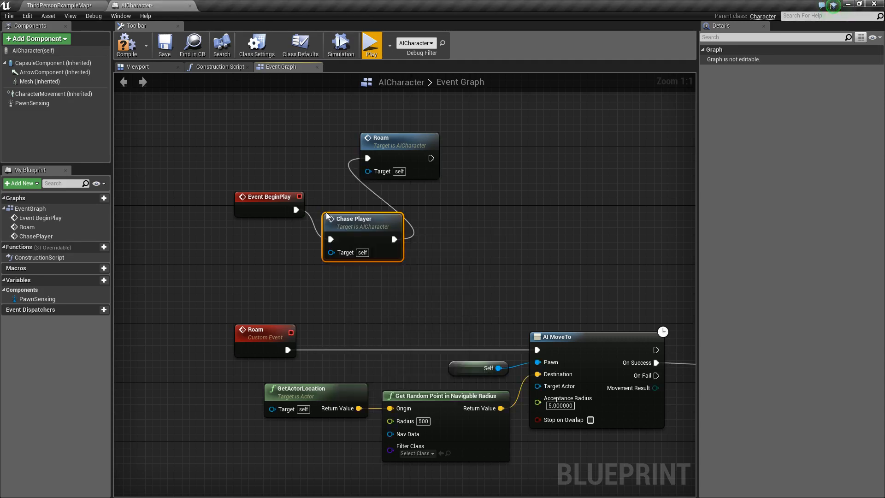
left_click_drag(398, 157, 415, 118)
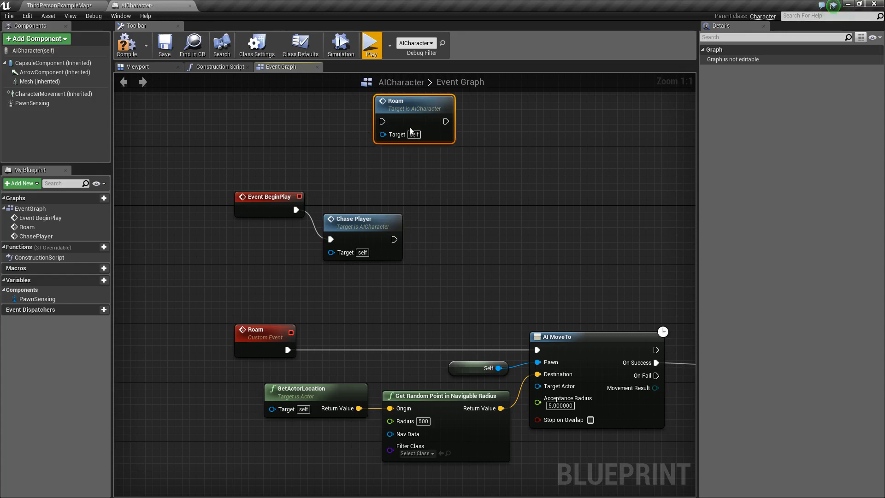
left_click_drag(362, 219, 377, 189)
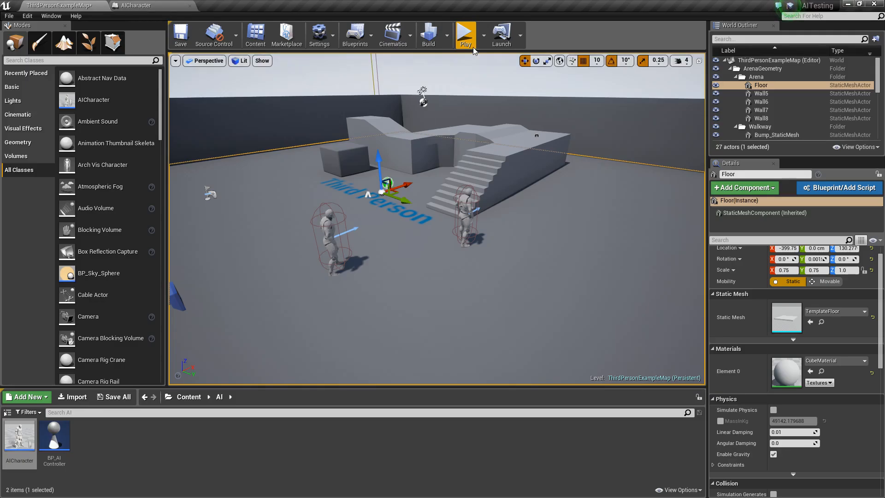
left_click(465, 34)
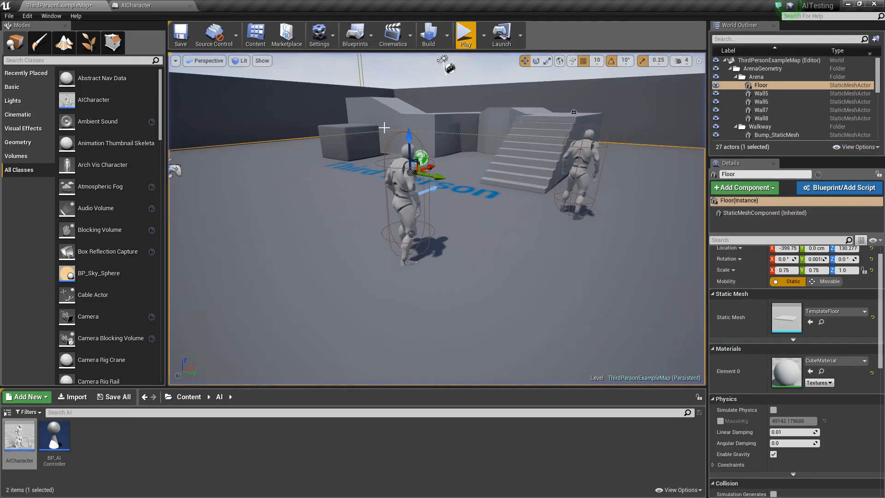
left_click(135, 5)
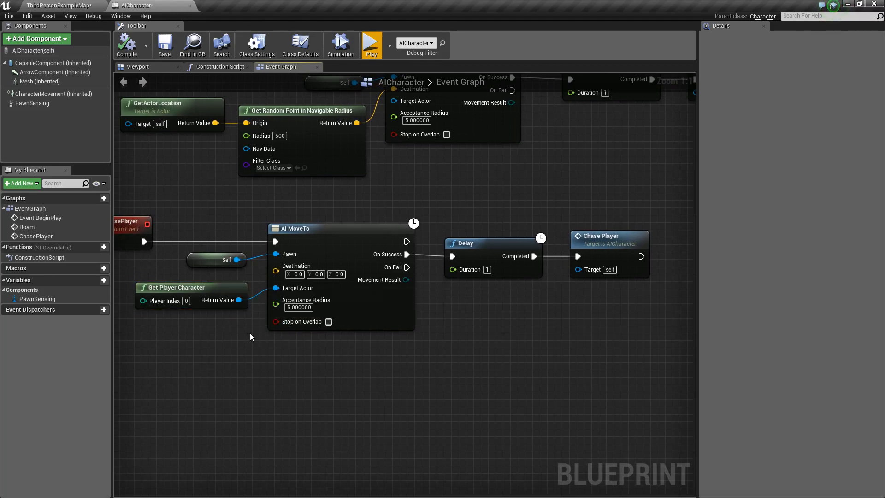
mouse_move(480, 359)
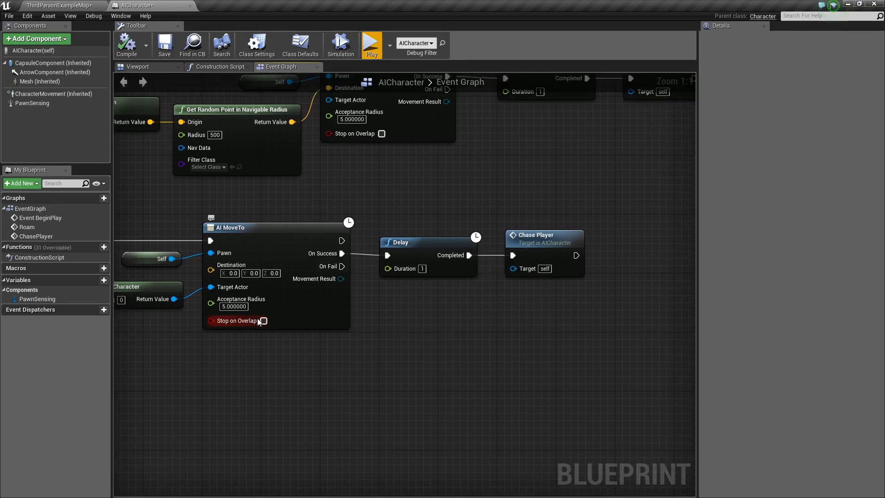
mouse_move(255, 310)
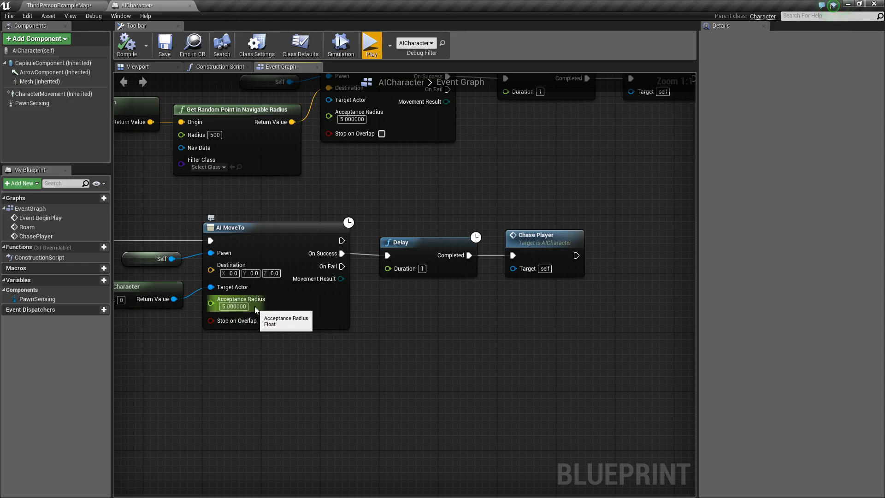
mouse_move(487, 271)
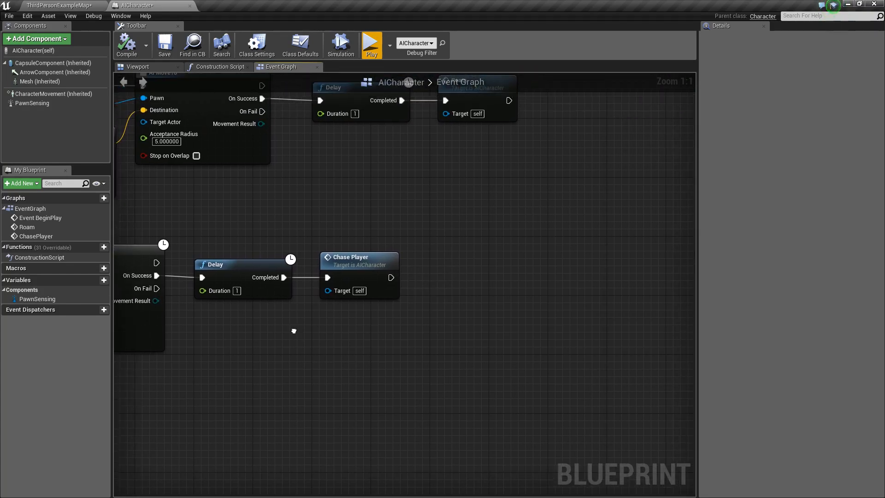
mouse_move(391, 277)
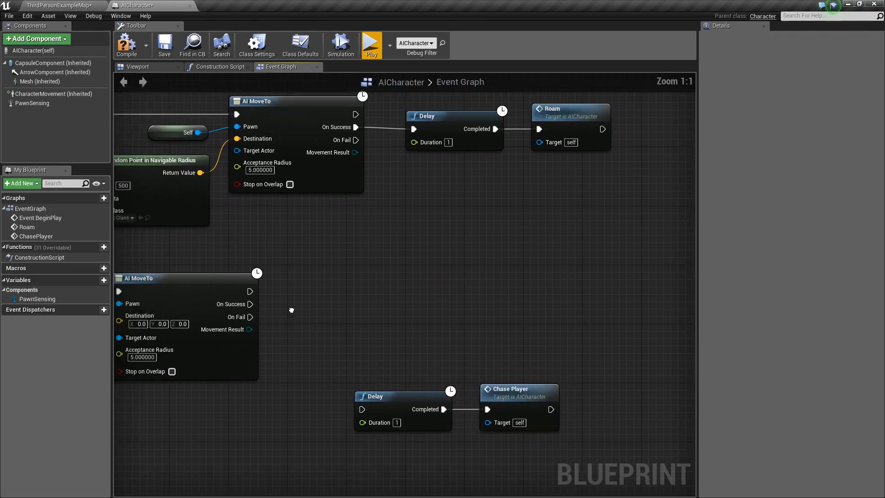
Chain Spawn Emitter, Play Sound at Location and DestroyActor after the chase move succeeds.
left_click_drag(252, 293, 339, 294)
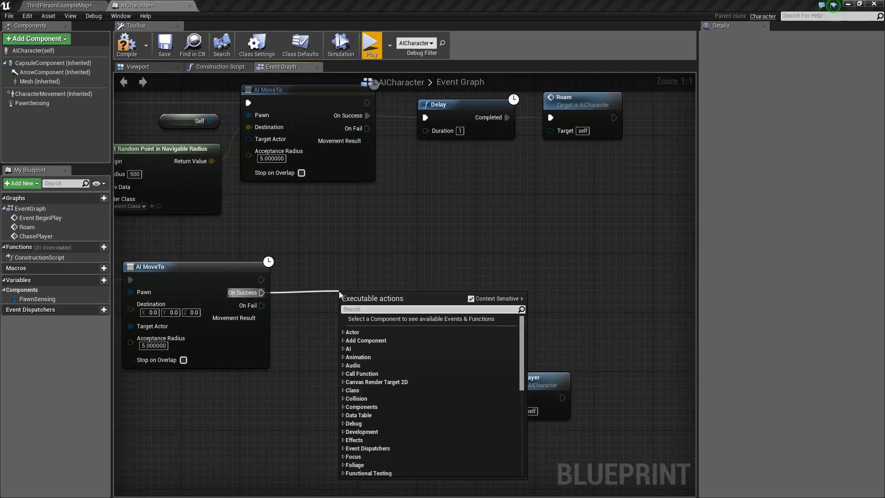
type("spawn emitte")
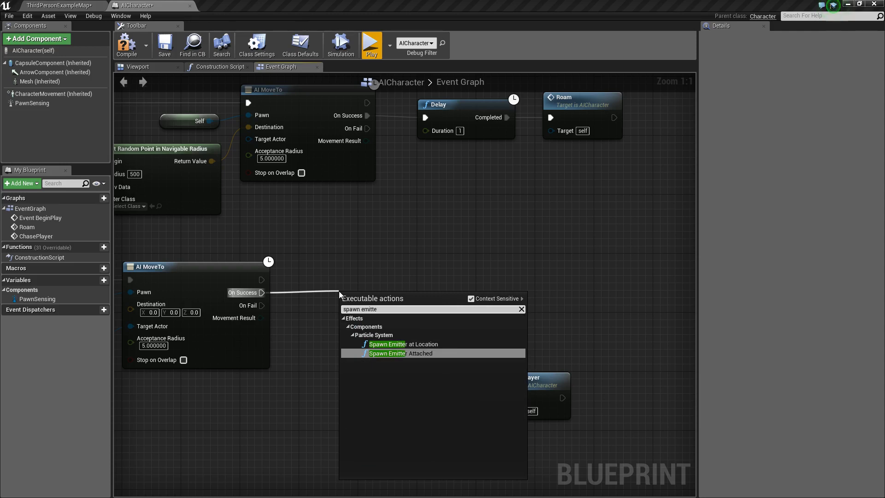
left_click(387, 344)
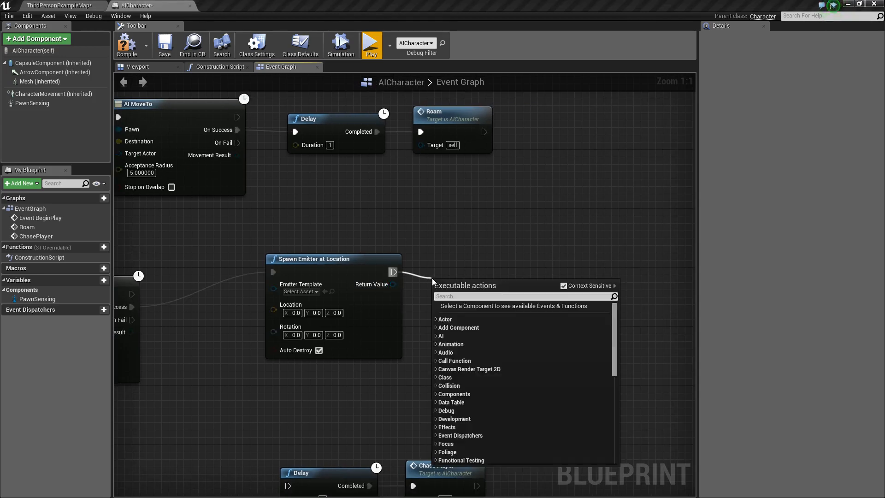
type("play sound a")
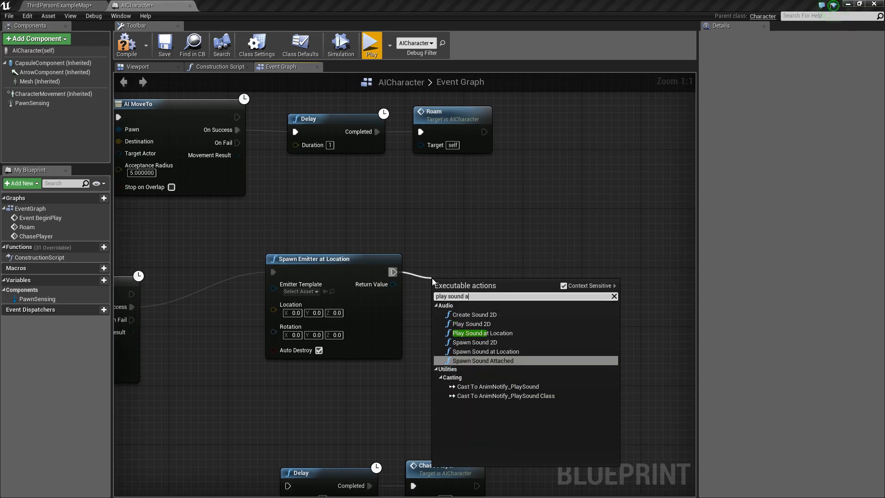
left_click(482, 333)
type("destroy ac")
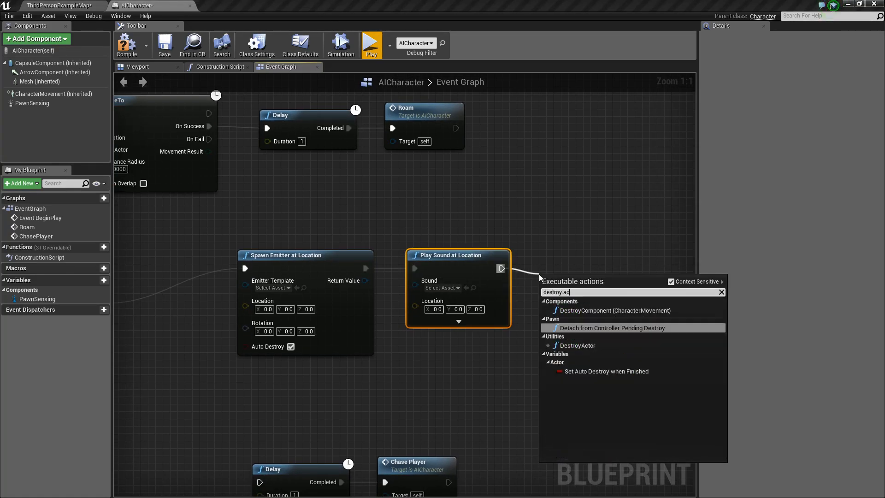
left_click(577, 344)
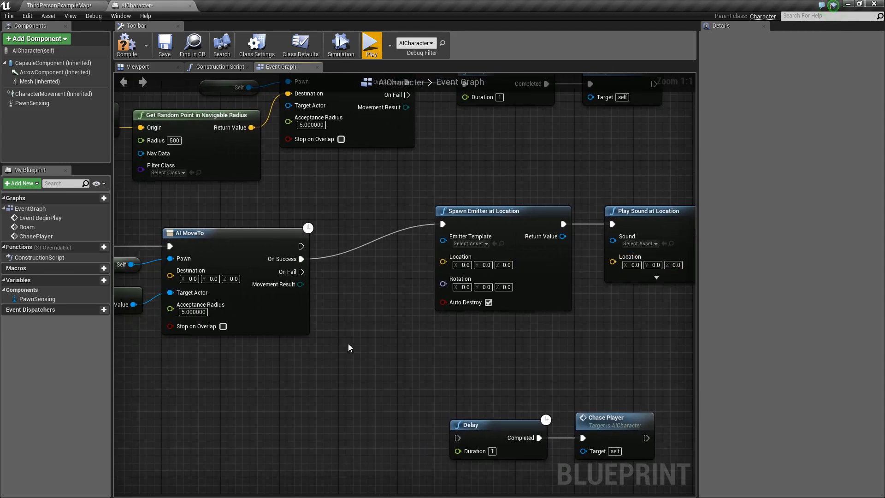
type("get actor loc")
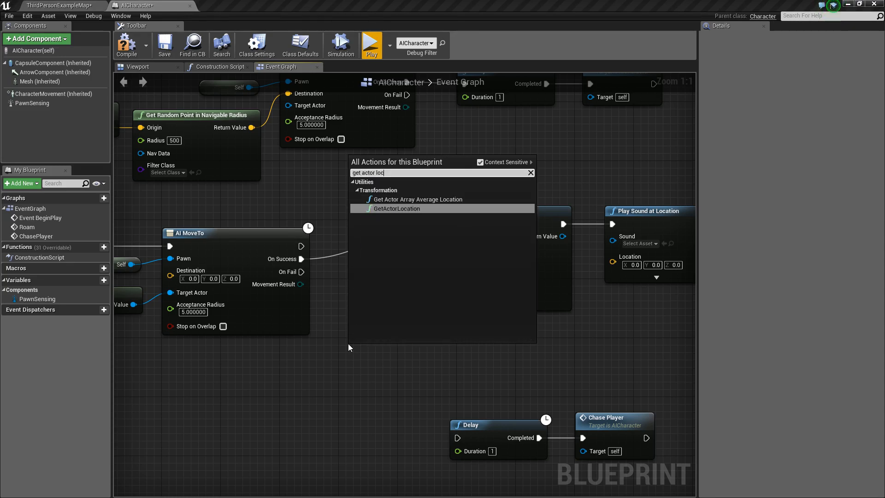
Feed GetActorLocation into the emitter and sound, using P_Explosion and an explosion sound.
left_click(399, 208)
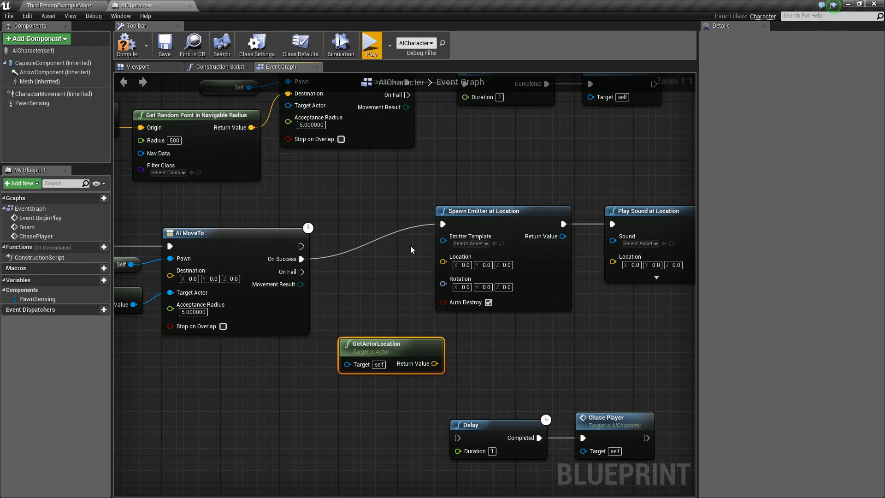
left_click_drag(435, 364, 443, 256)
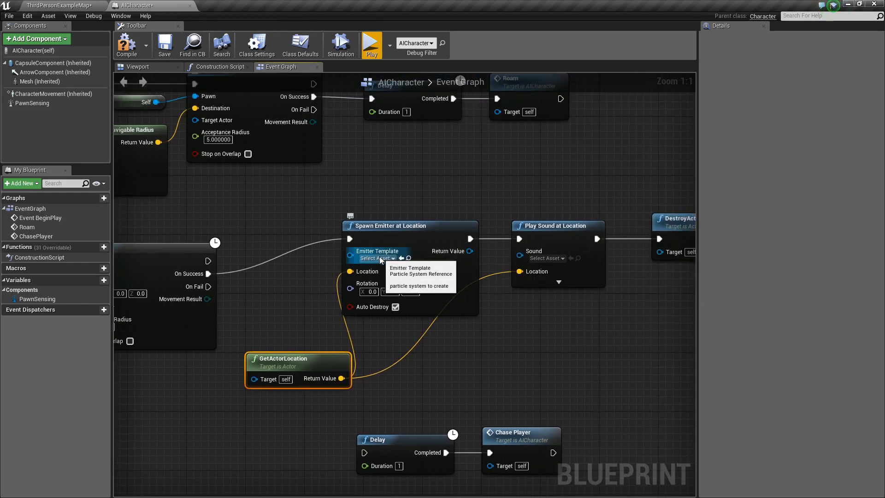
left_click(377, 258)
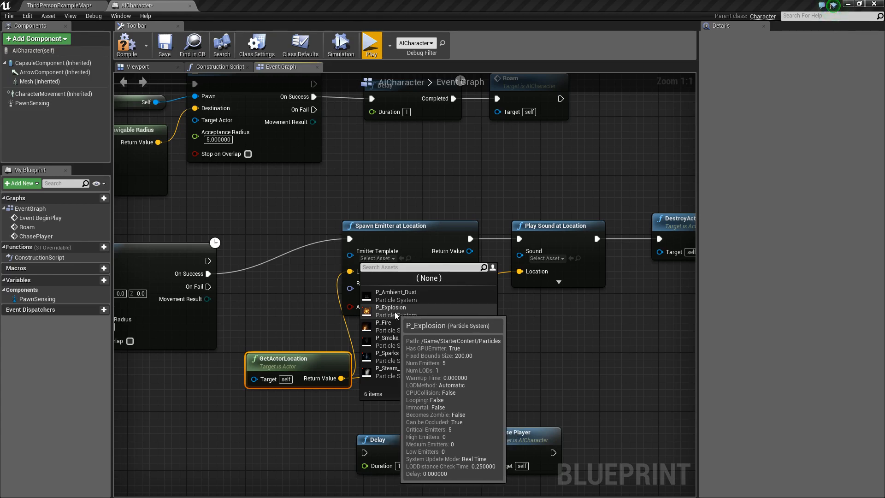
left_click(390, 307)
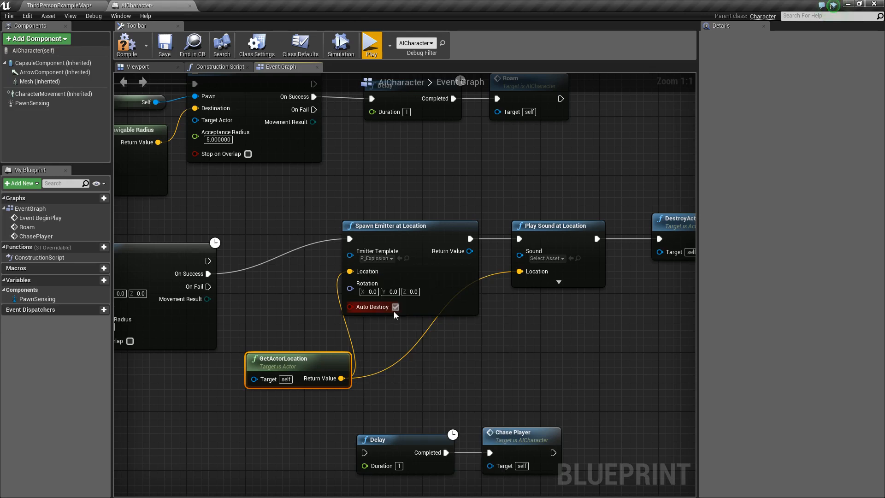
left_click(544, 258)
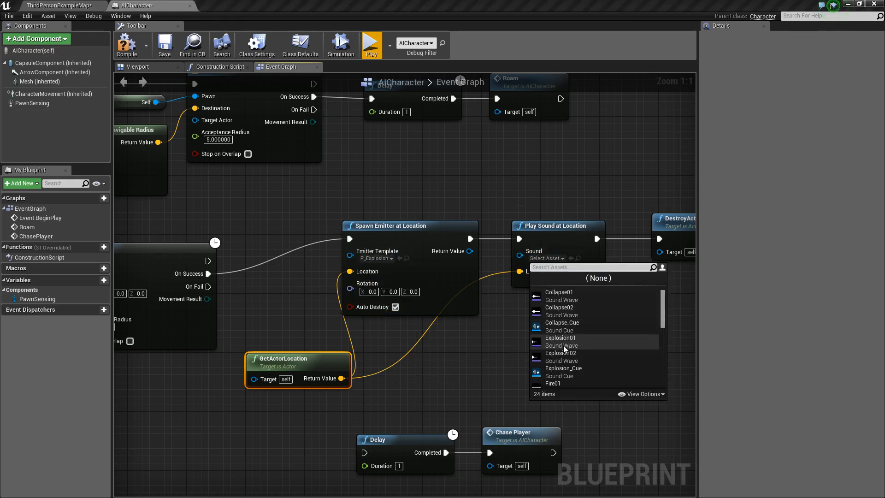
left_click(564, 372)
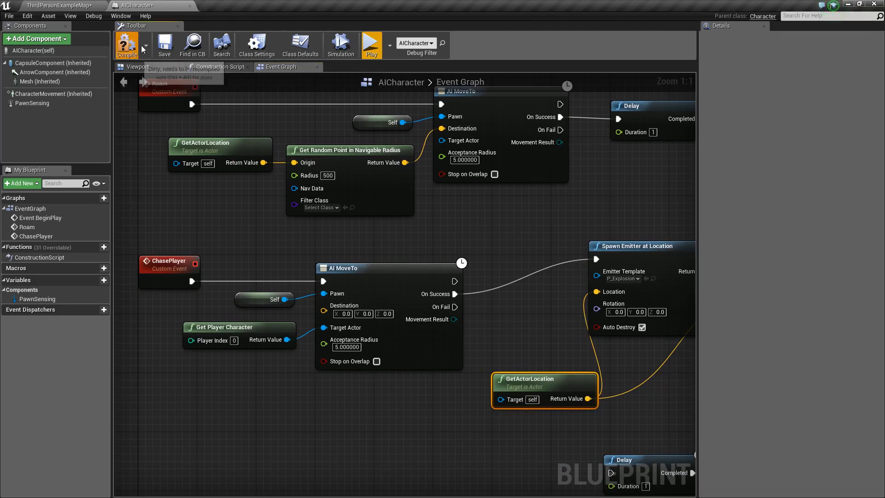
mouse_move(370, 46)
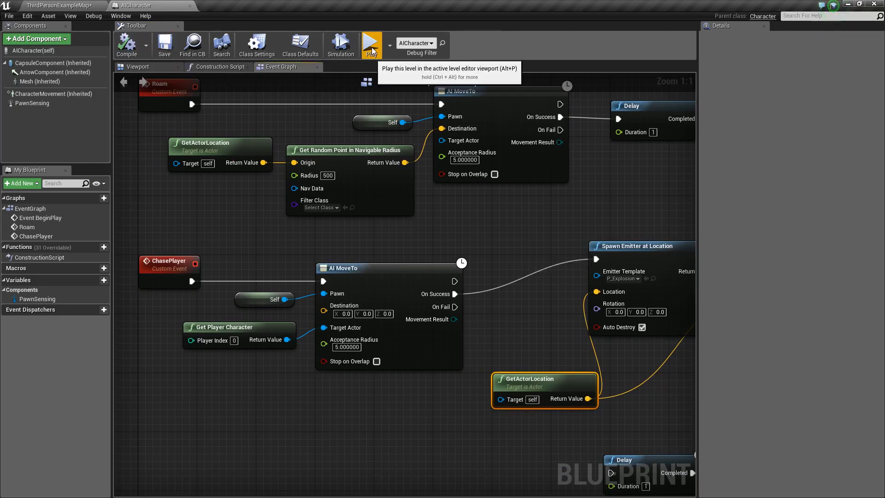
Play the level to test the AI, then search 'apply damg' from On Success.
left_click(371, 45)
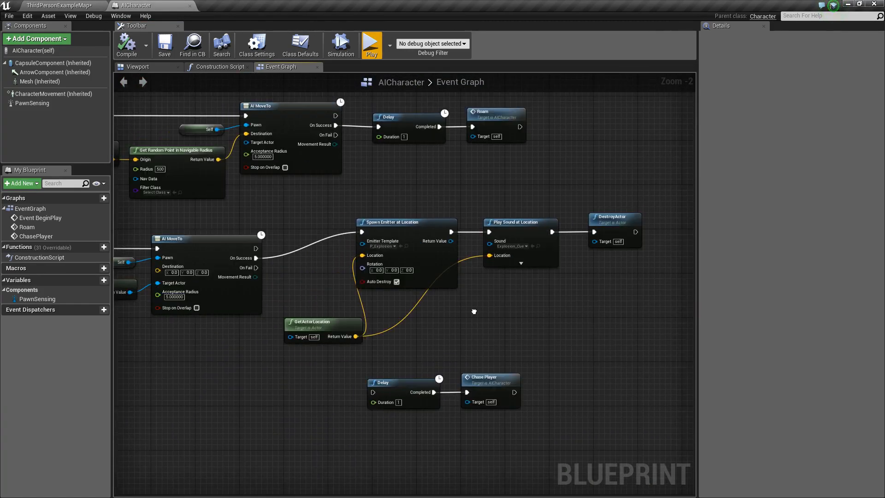
left_click_drag(262, 257, 313, 212)
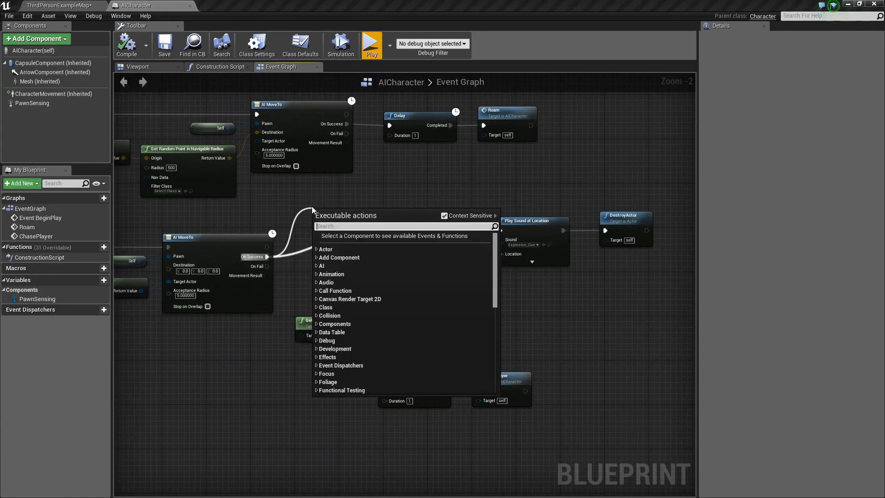
type("apply damg")
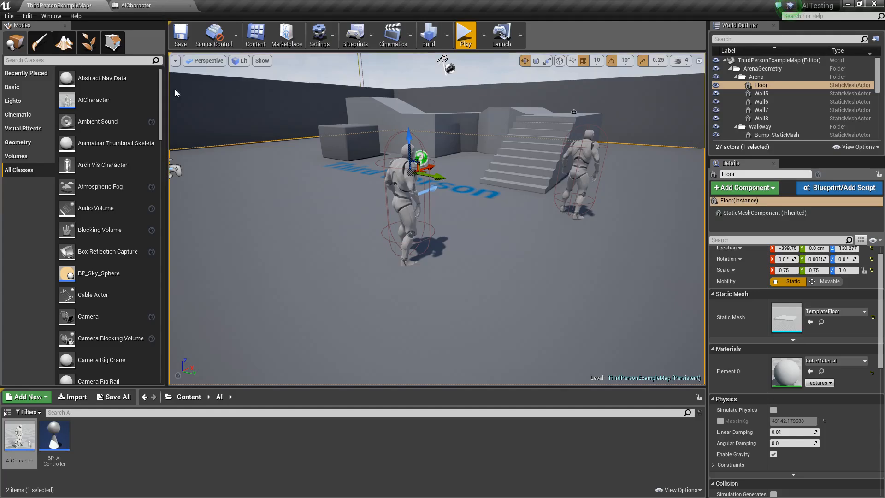
Add a Blueprints > Enumeration asset named EAIState to the AI content folder.
left_click(25, 397)
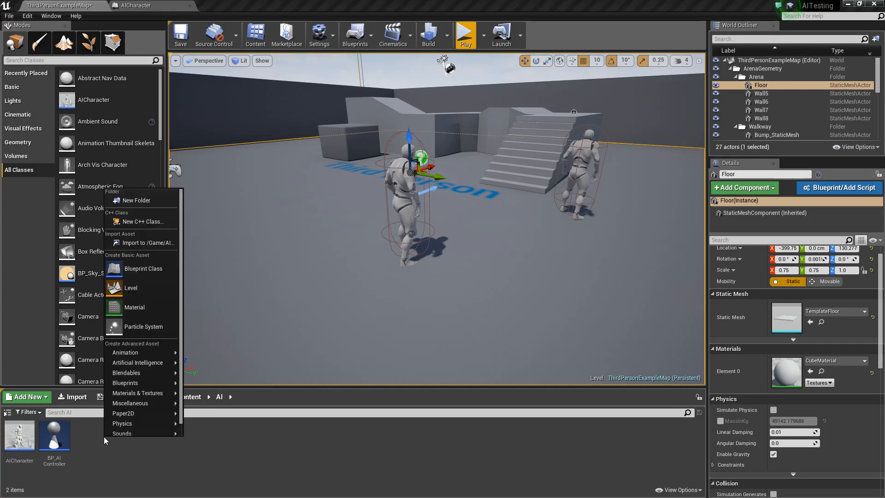
mouse_move(125, 370)
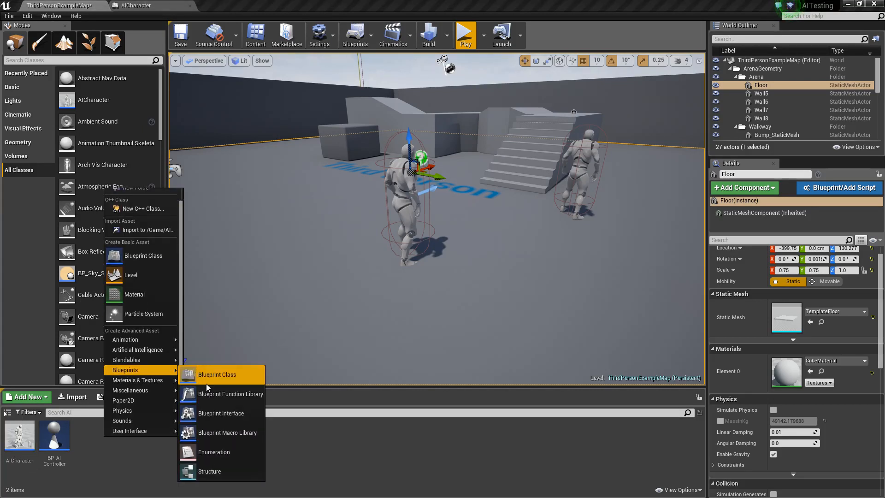
left_click(214, 452)
type("EAIState")
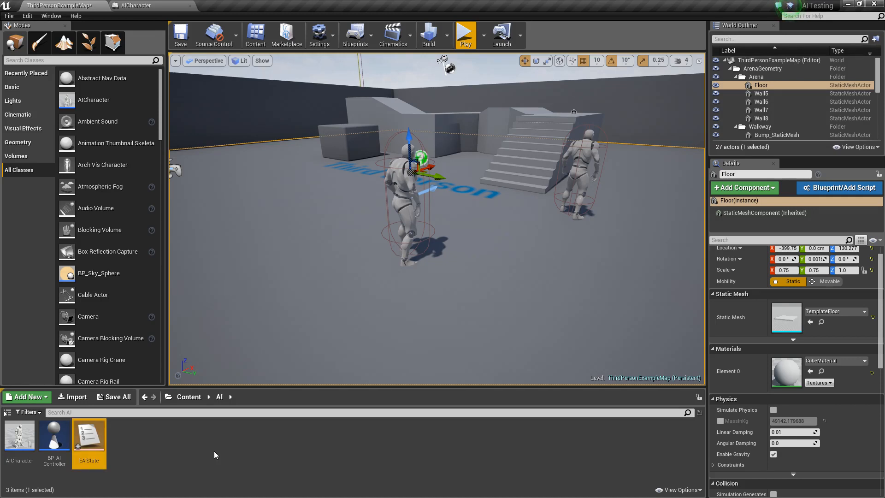
Open EAIState and add enumerators named Default and Roam.
double_click(88, 435)
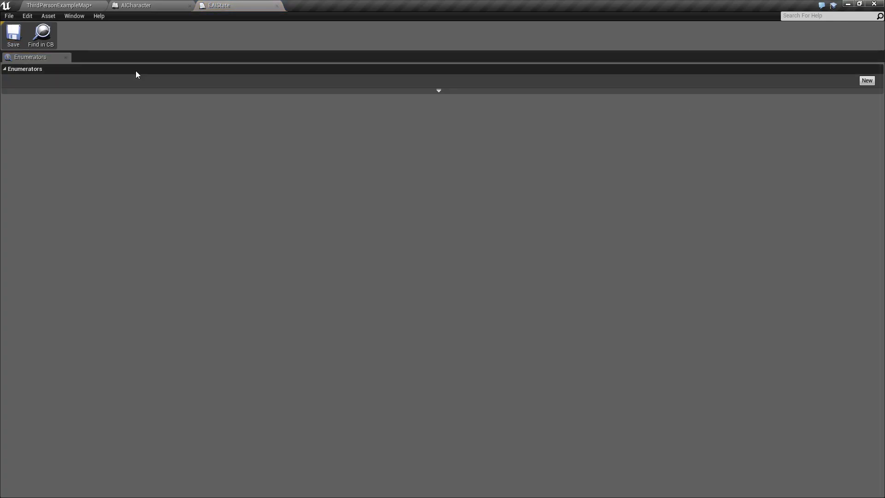
left_click(867, 81)
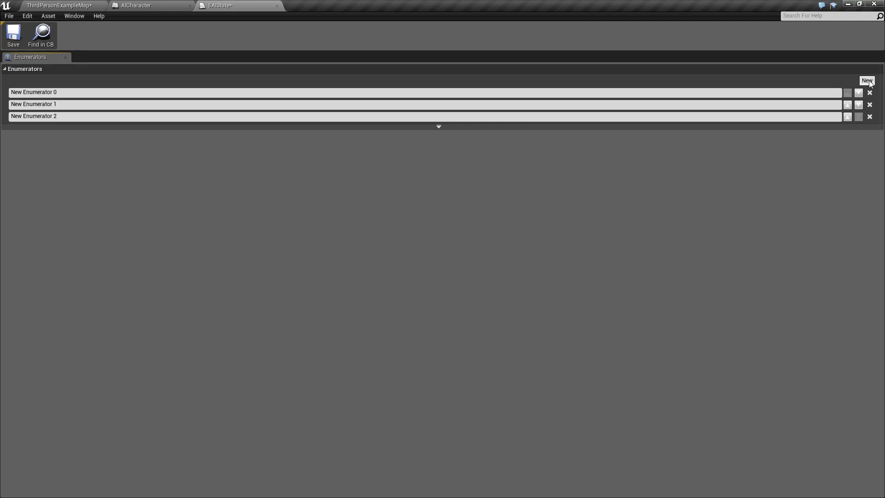
type("Default")
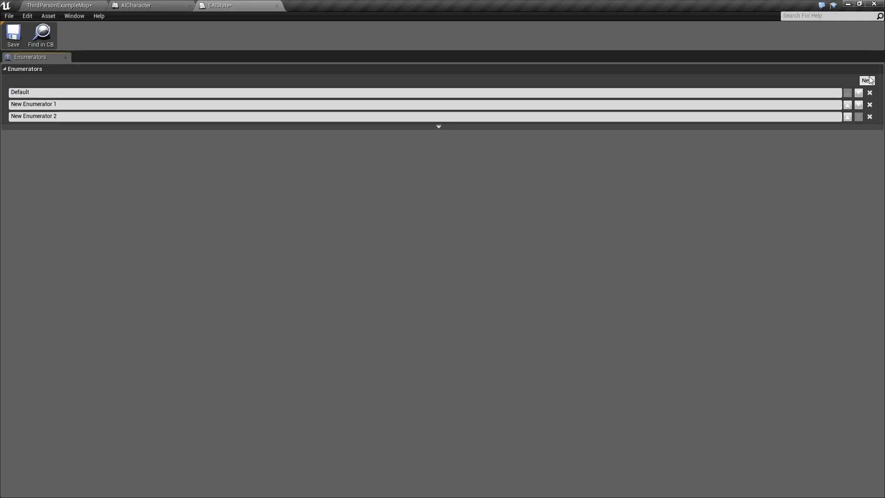
left_click(867, 80)
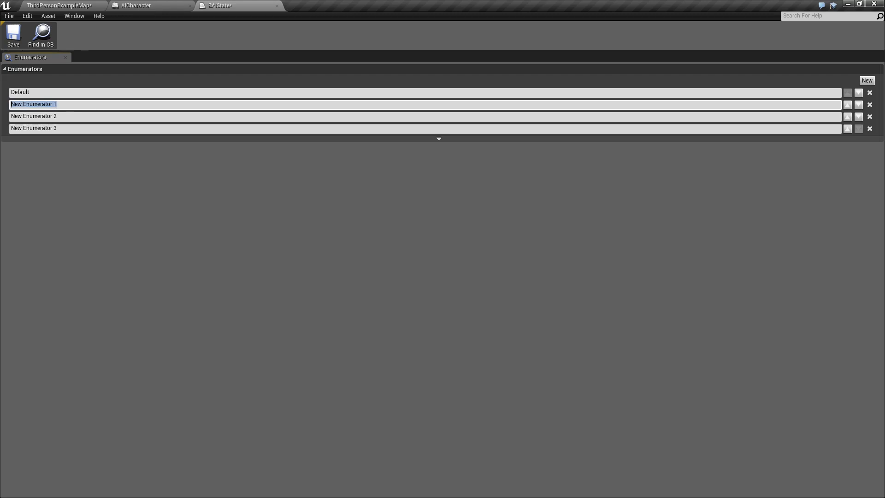
type("Roam")
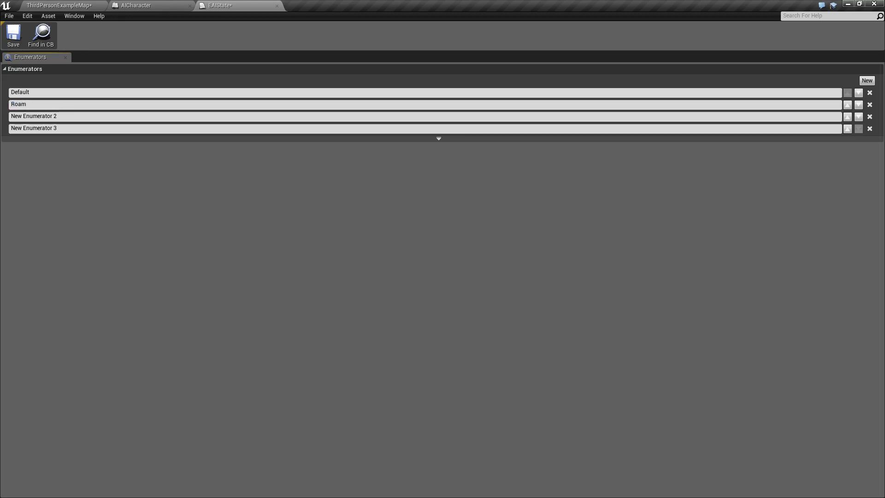
Name the remaining enumerators ChasePlayer and Patrol.
double_click(33, 116)
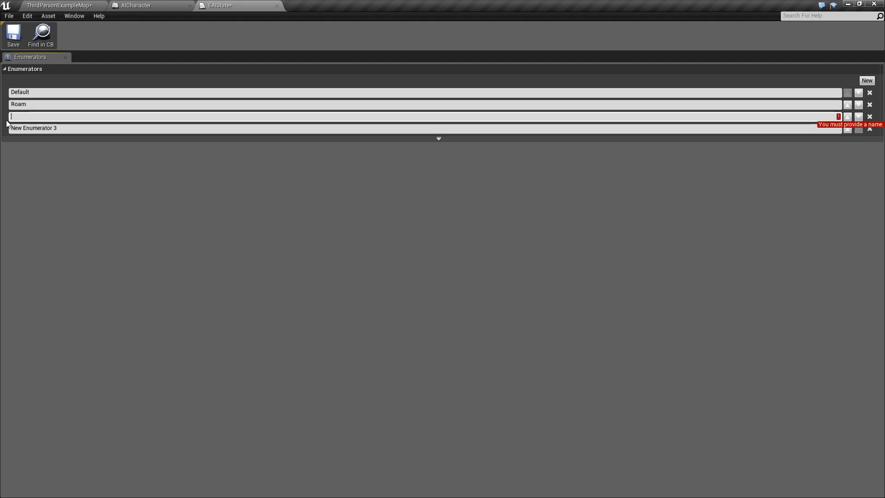
type("ChasePlayer")
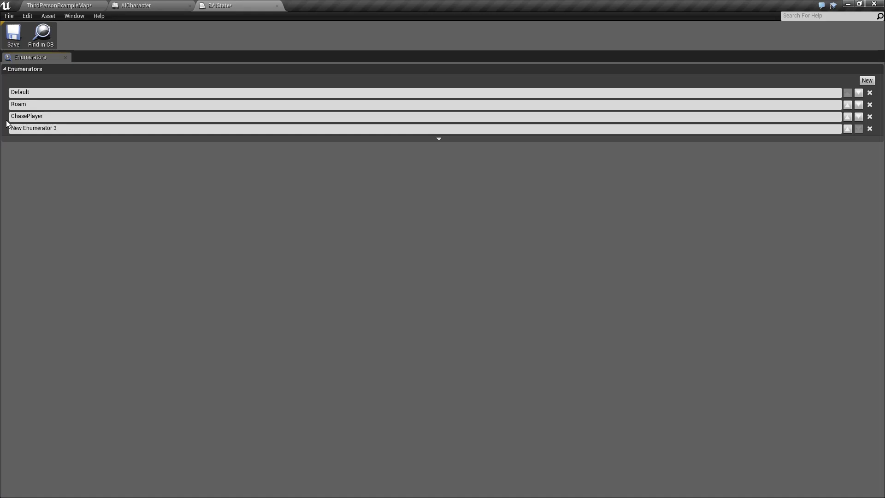
double_click(33, 128)
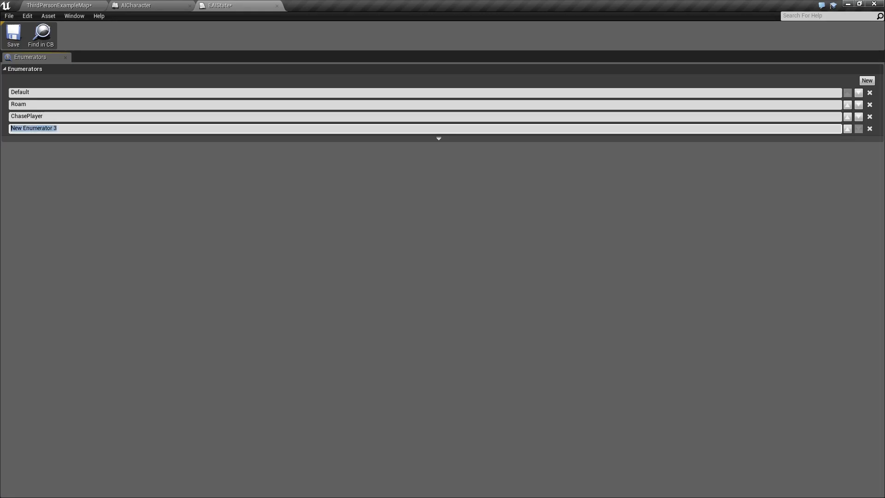
type("Patrol")
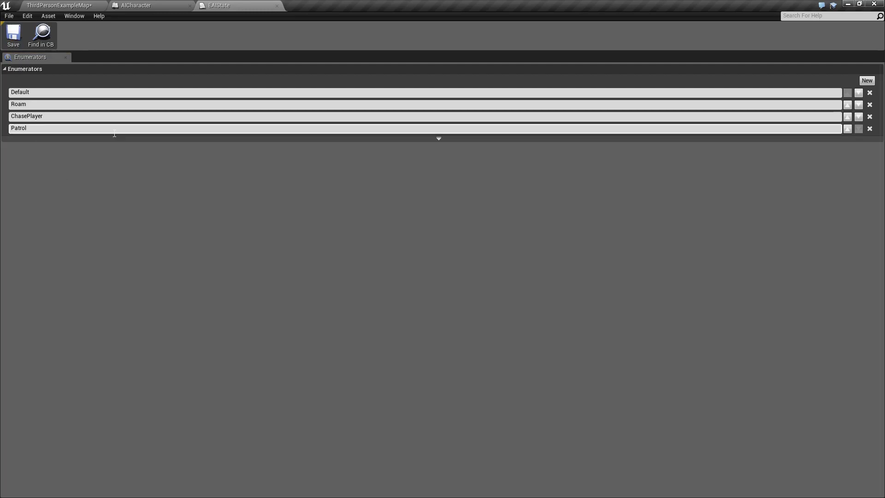
mouse_move(270, 9)
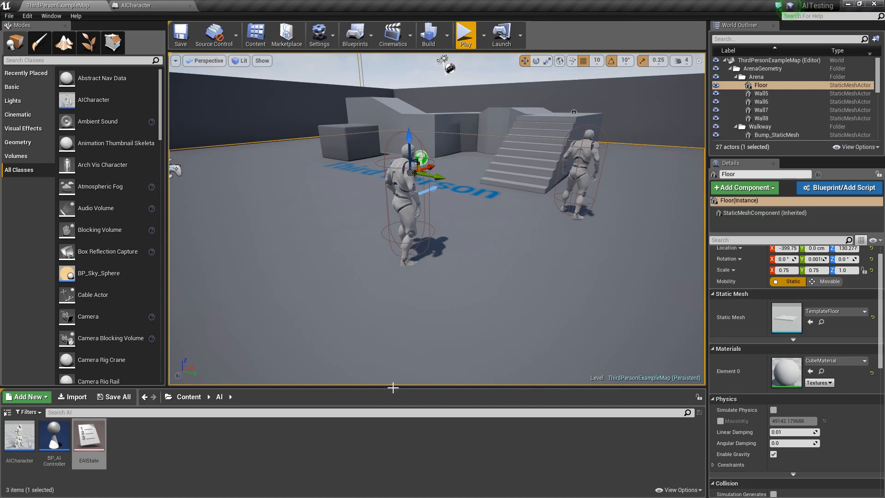
Add a new variable named AIState to the AICharacter blueprint.
left_click(136, 5)
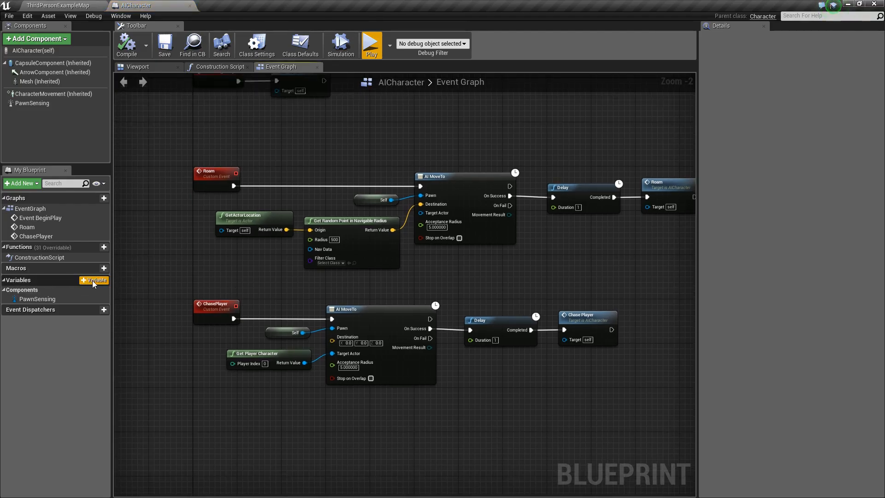
left_click(95, 280)
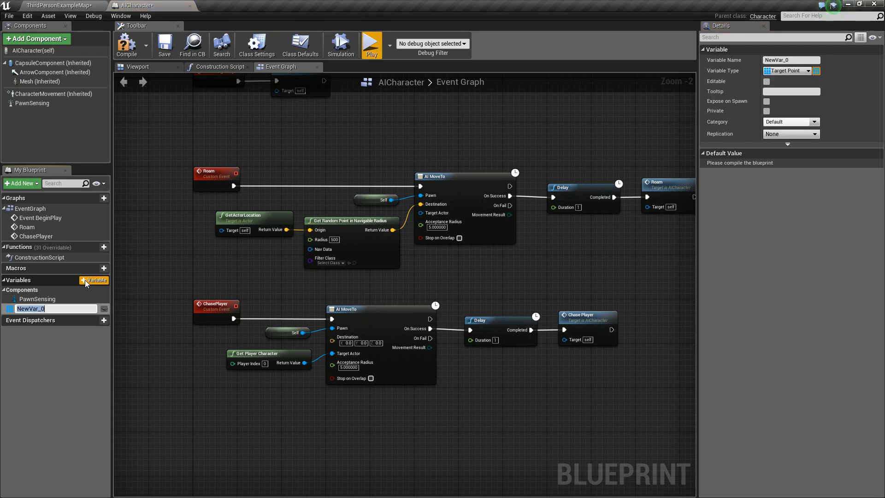
type("AI")
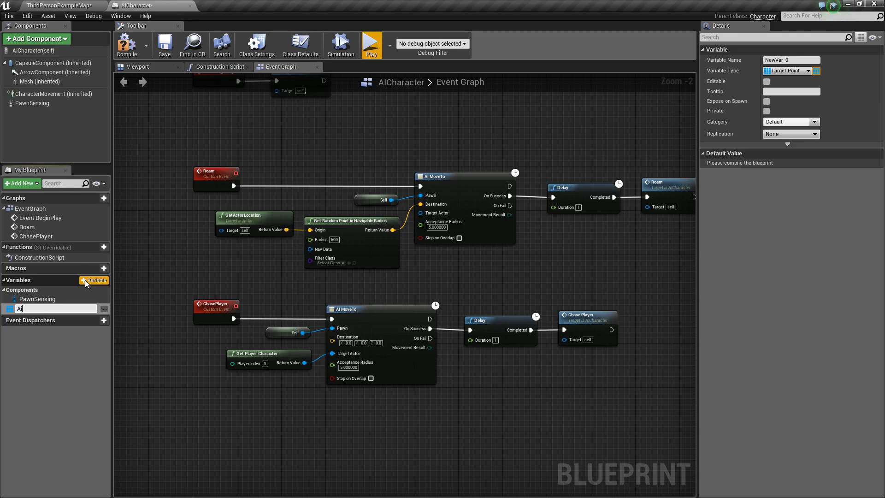
type("State")
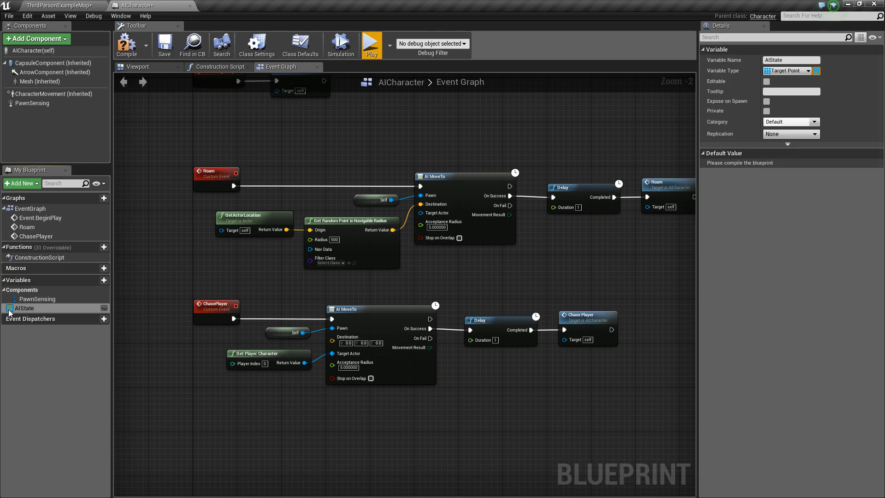
Set AIState's type to the EAIState enum and compile the blueprint.
left_click(787, 70)
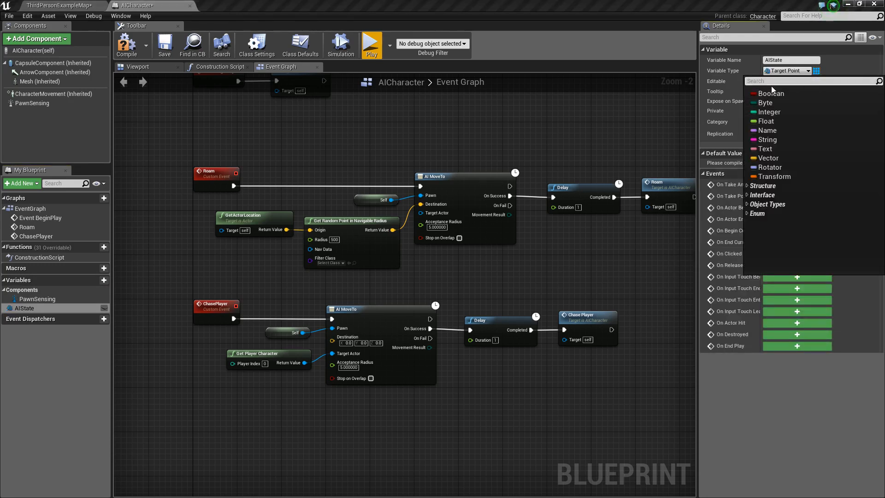
type("EAI")
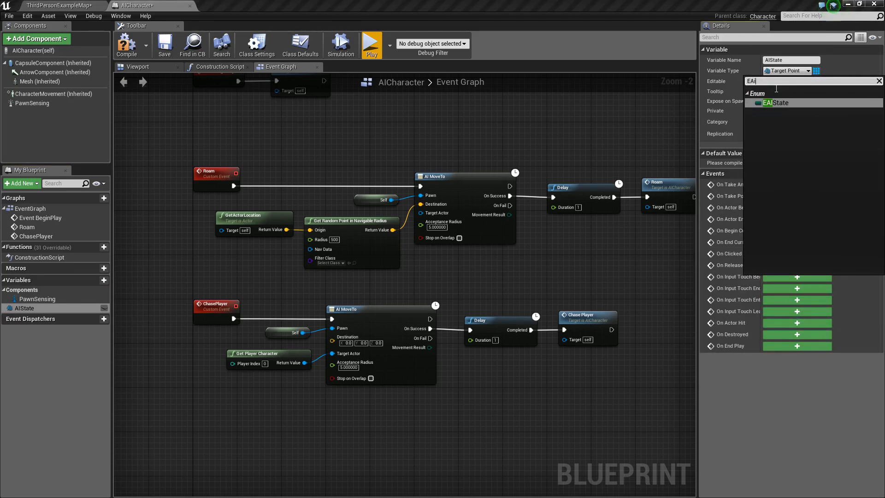
left_click(780, 103)
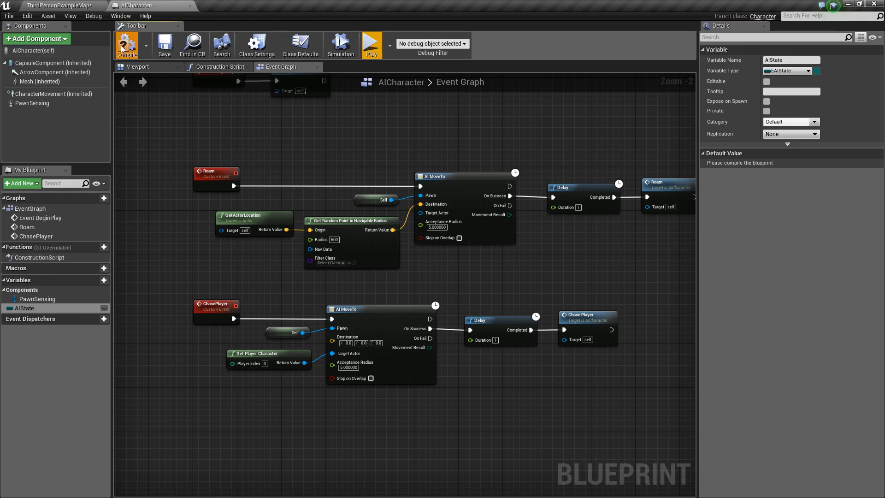
left_click(126, 45)
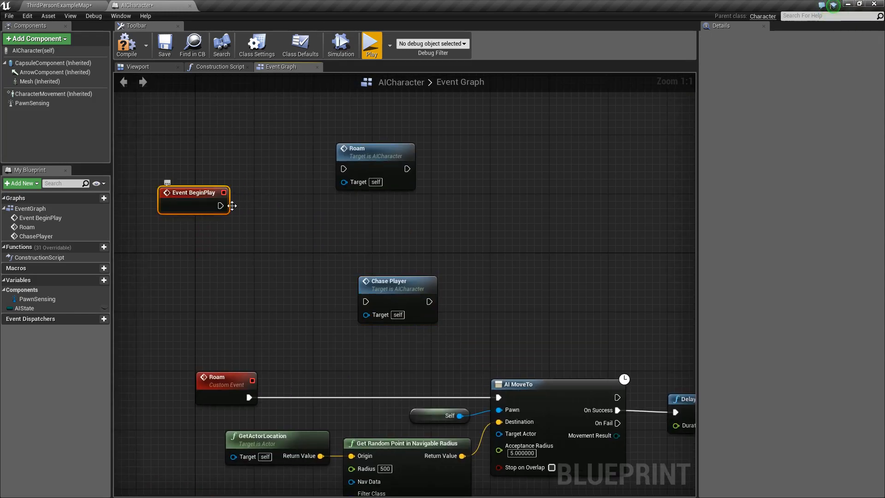
Add a Switch on EAIState from Event BeginPlay, wire Roam and Chase Player calls, and compile.
left_click_drag(220, 206, 274, 217)
type("switch on aistat")
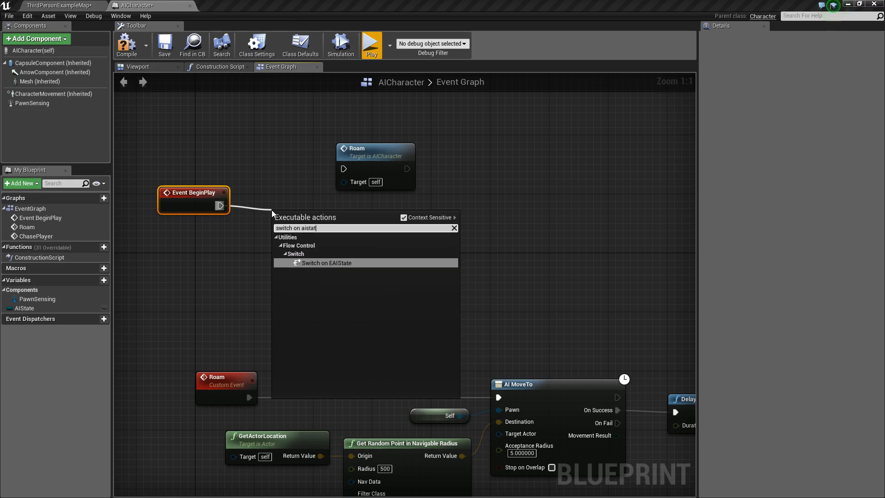
left_click(327, 262)
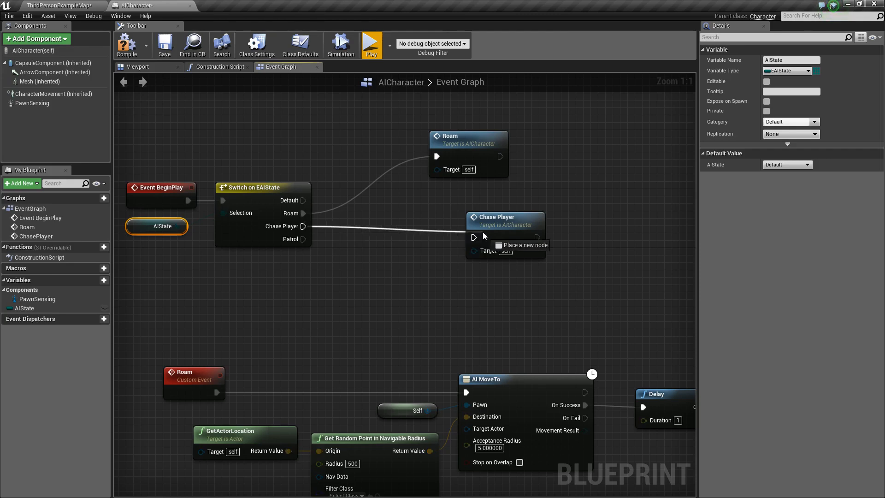
left_click(127, 45)
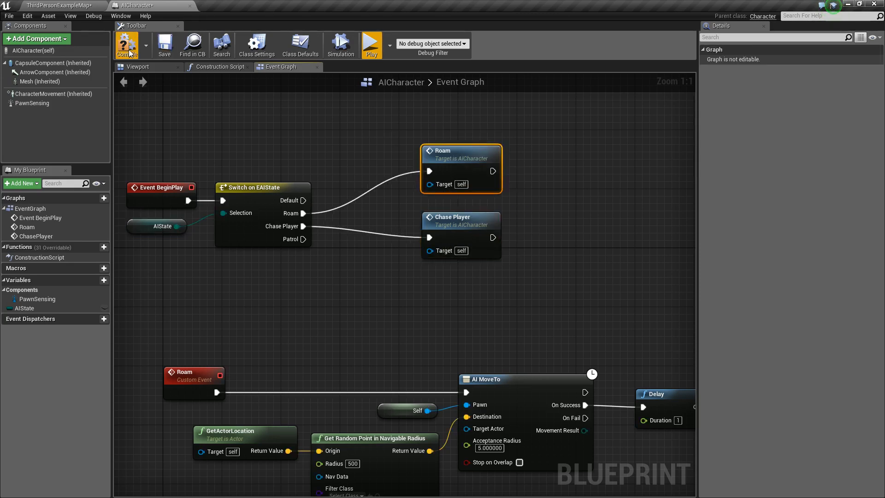
left_click(56, 5)
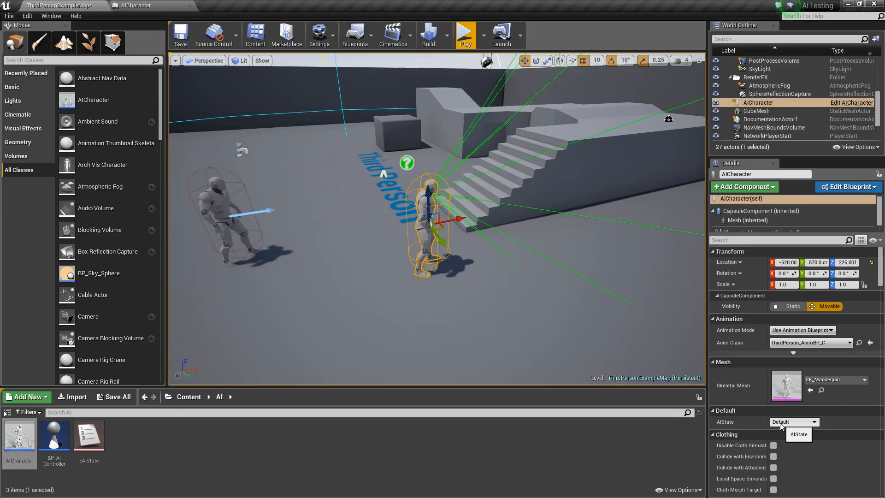
Change the AICharacter's AIState dropdown in Details to ChasePlayer, then save the map.
left_click(798, 435)
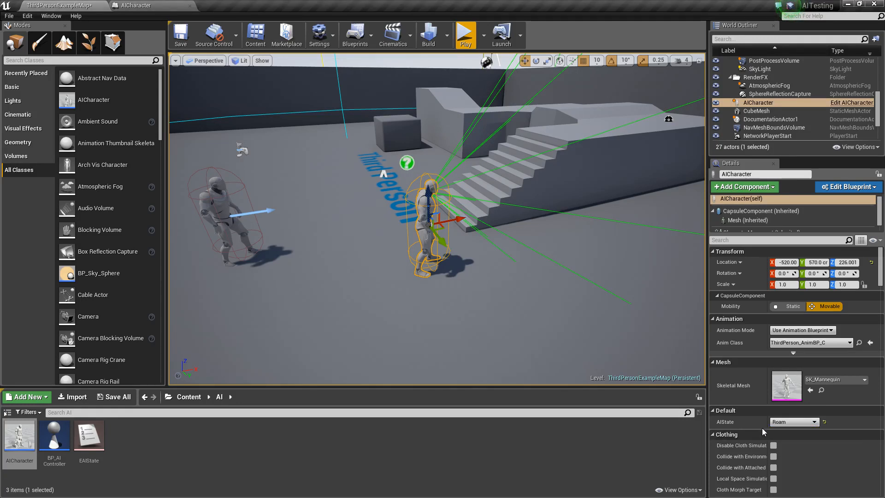
left_click(465, 33)
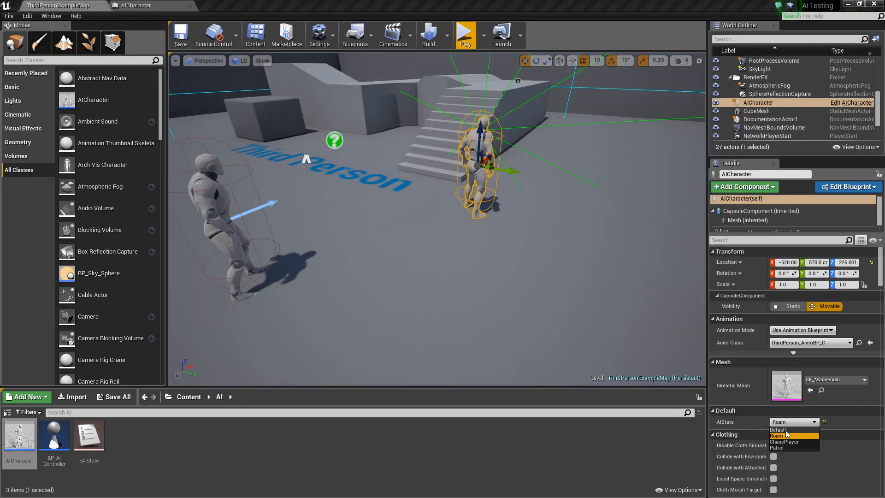
left_click(785, 442)
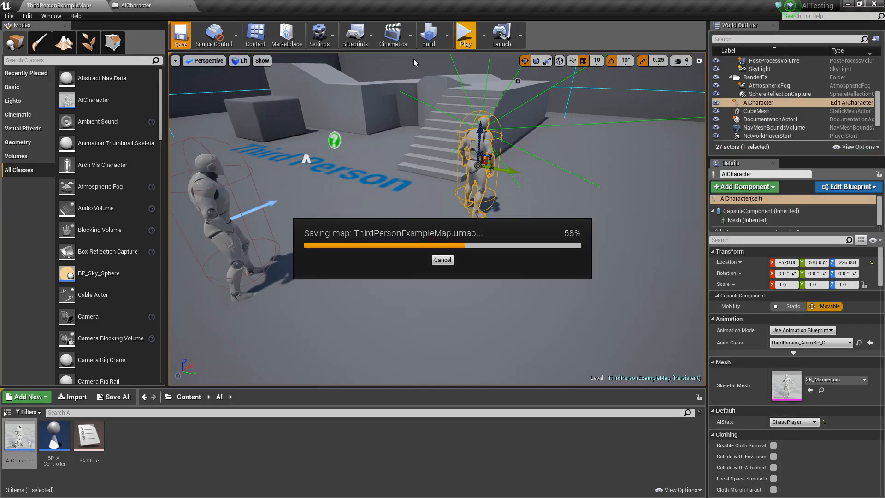
left_click(465, 35)
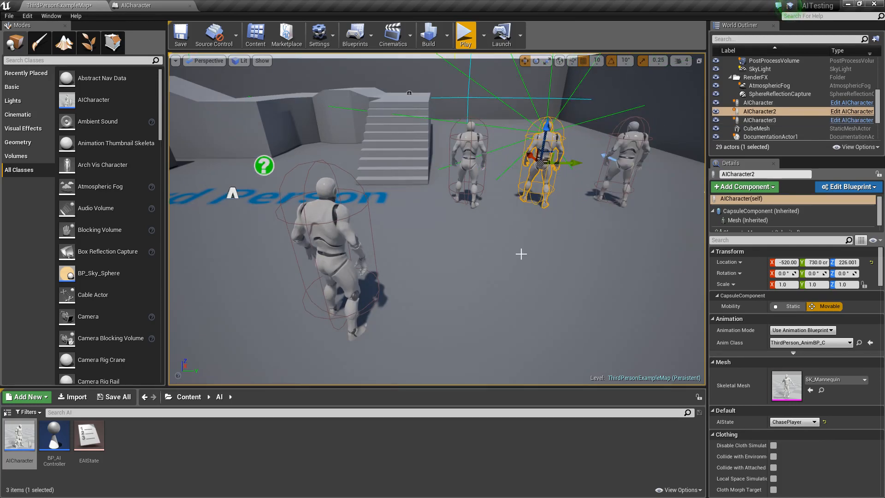
Set AIState on AICharacter2 and AICharacter3 (third to Roam), then play the level.
left_click(793, 422)
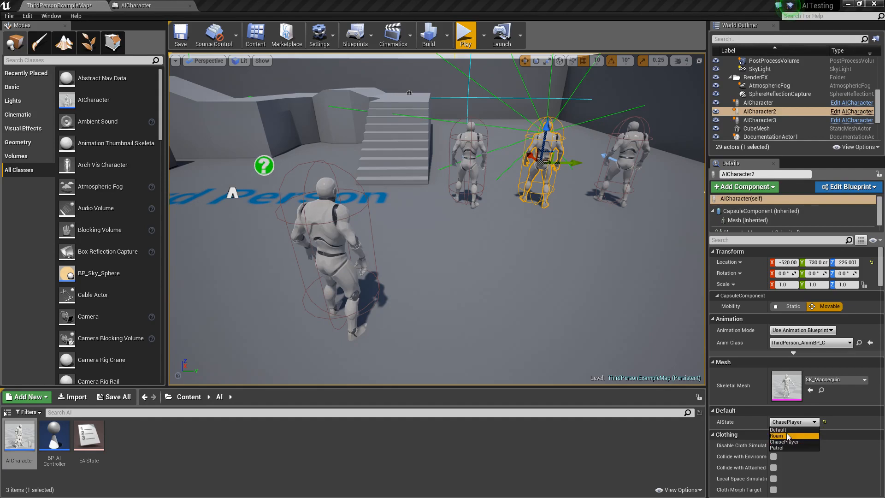
left_click(760, 120)
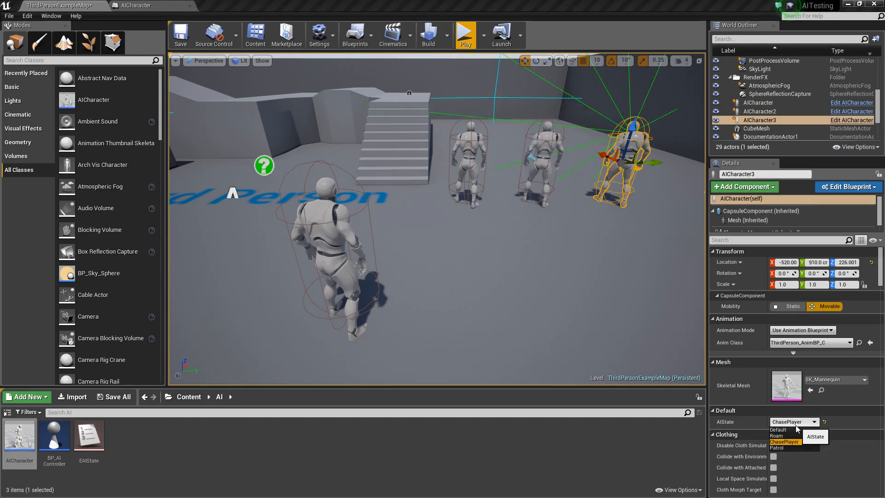
left_click(777, 435)
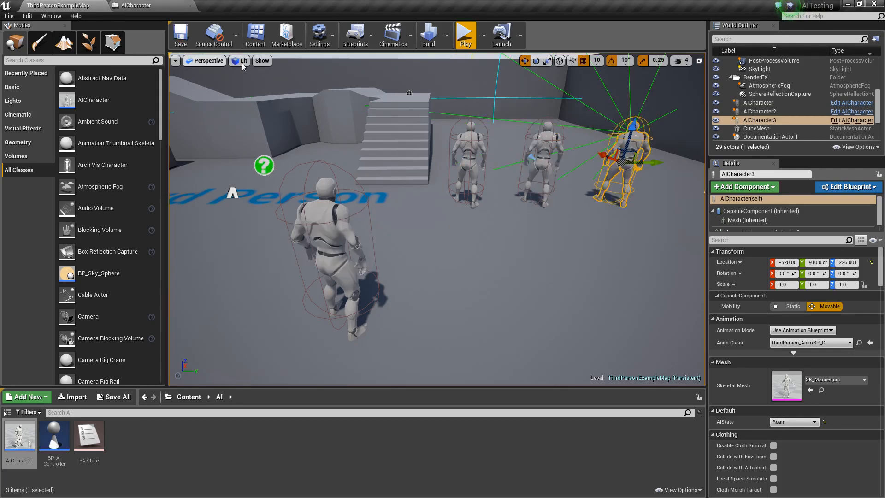
left_click(465, 33)
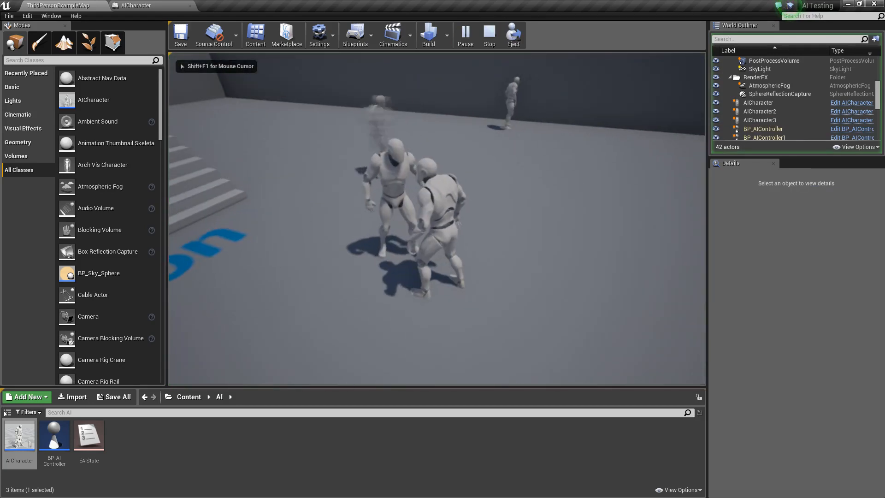